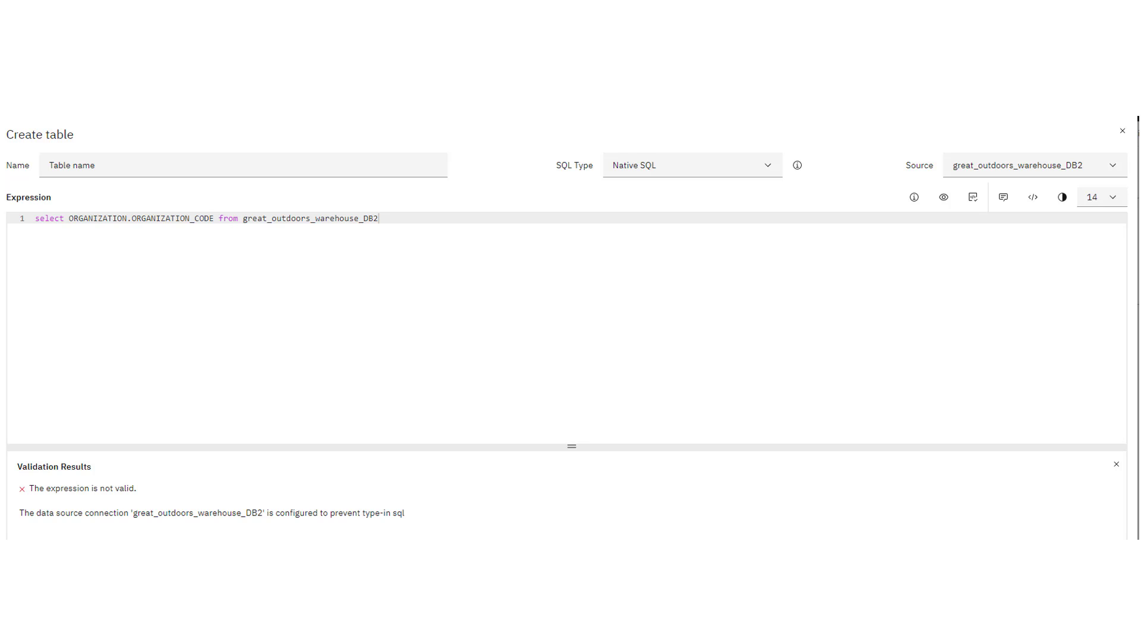
# Dismiss the invalid custom SQL table and return to the GOSALES HR data module
pyautogui.click(1122, 131)
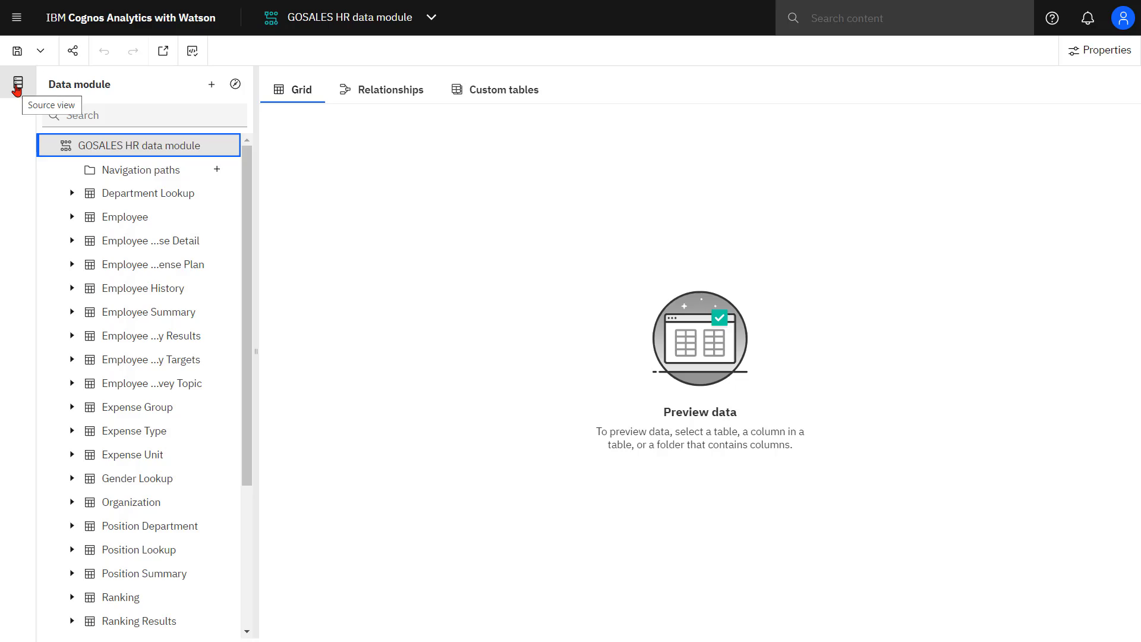
# Start a new data security definition on the GV1022HR Organization source table
pyautogui.click(17, 77)
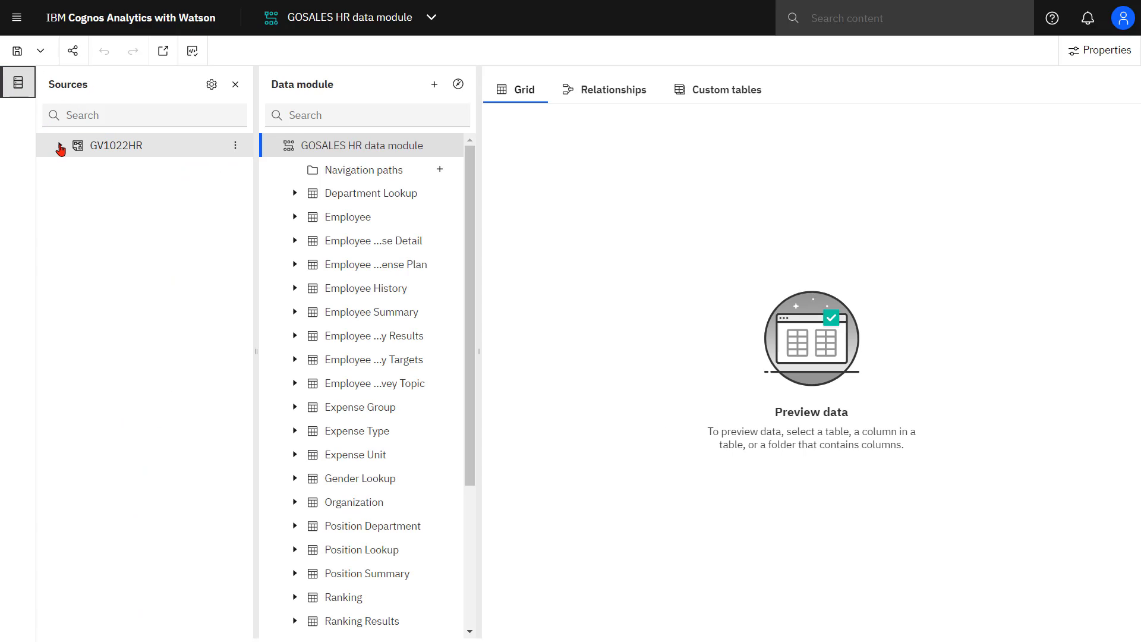
pyautogui.click(60, 145)
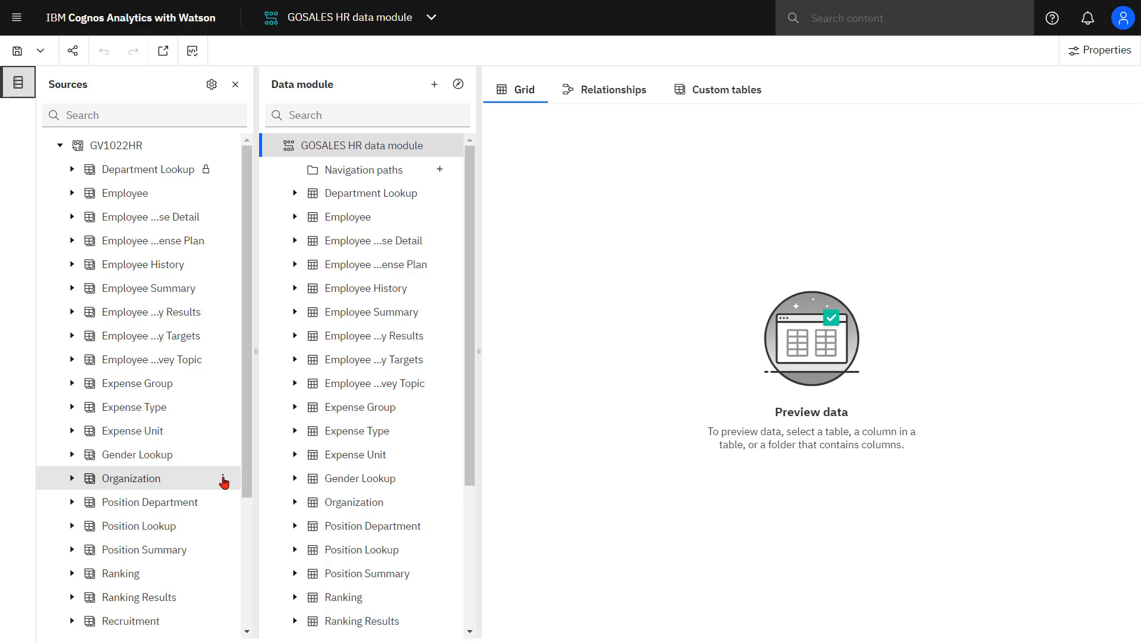
pyautogui.click(224, 478)
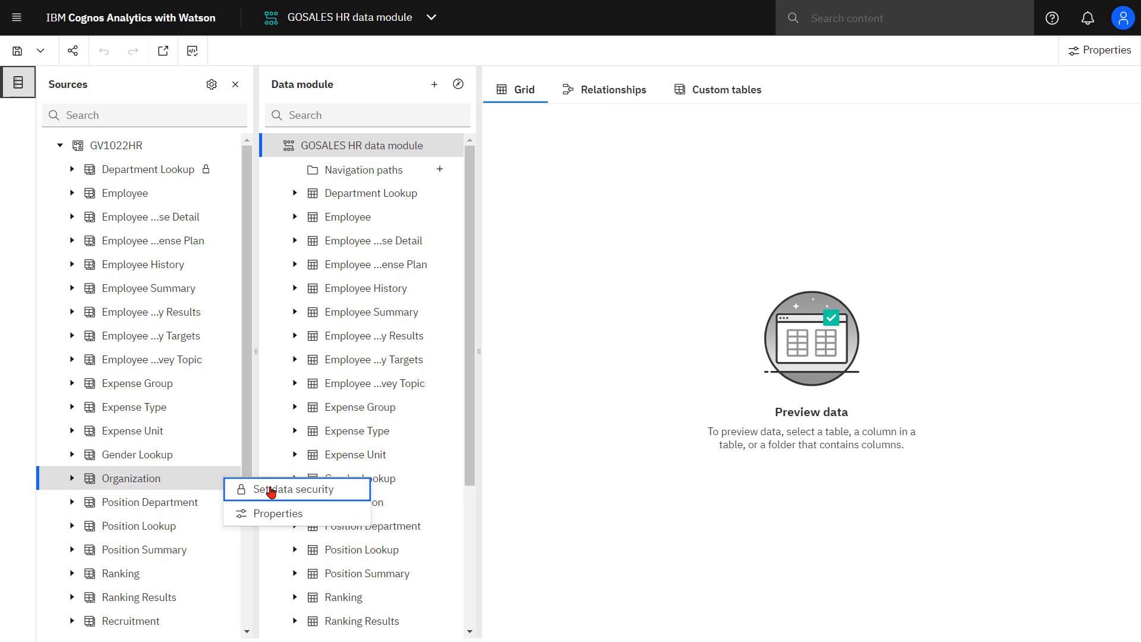
pyautogui.click(288, 489)
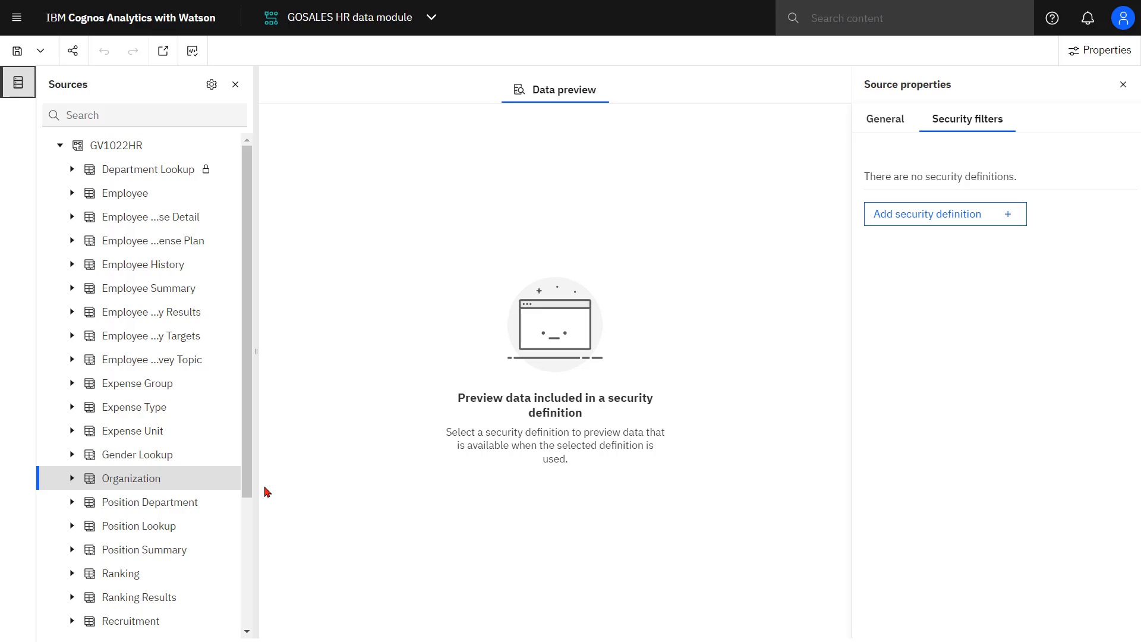
pyautogui.moveTo(670, 368)
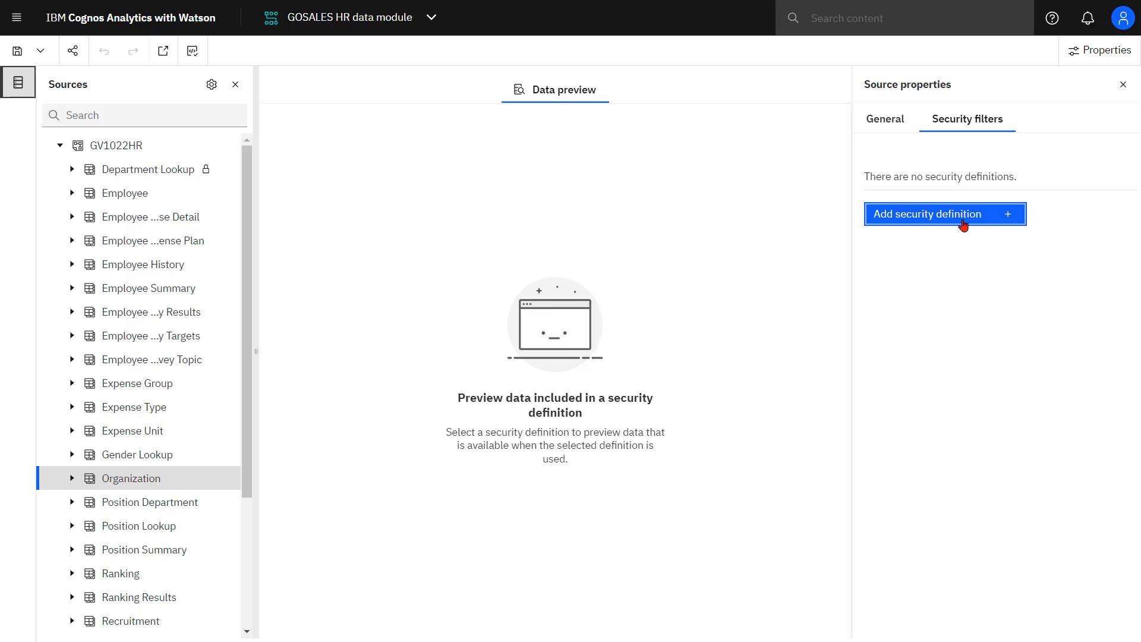
pyautogui.click(944, 214)
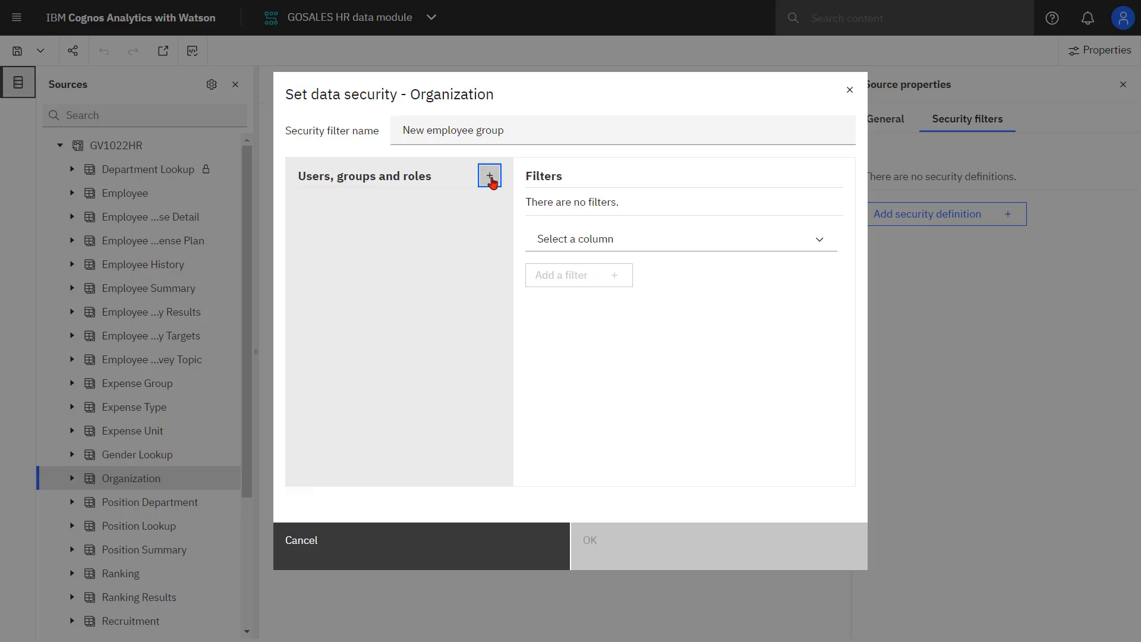
# Assign one user to the new security definition
pyautogui.click(489, 175)
pyautogui.write('Robert')
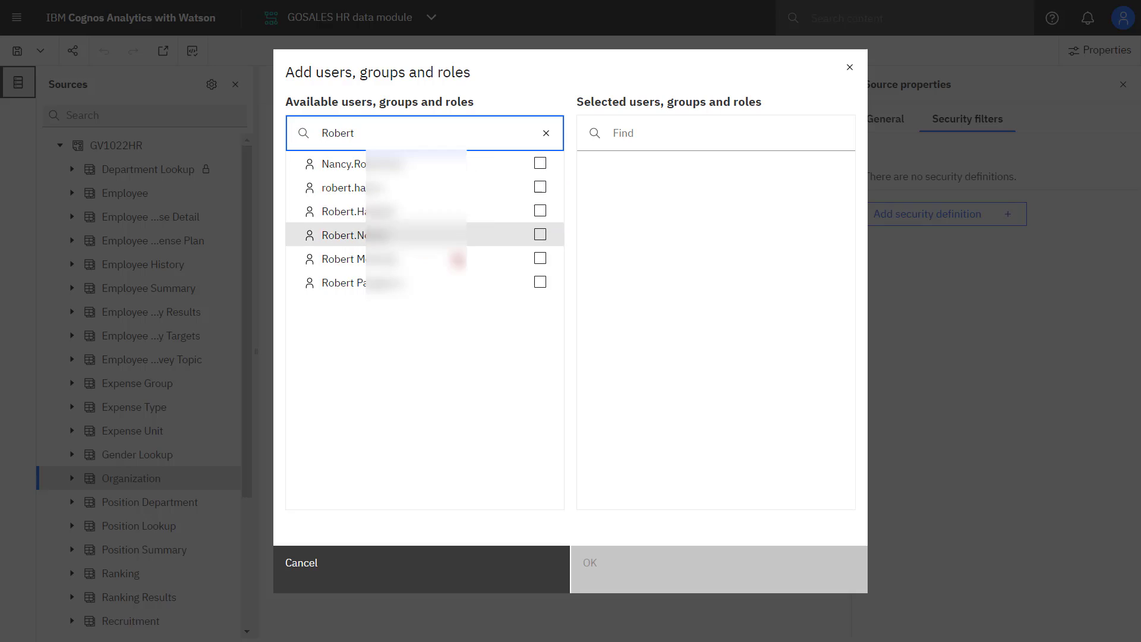
pyautogui.click(539, 282)
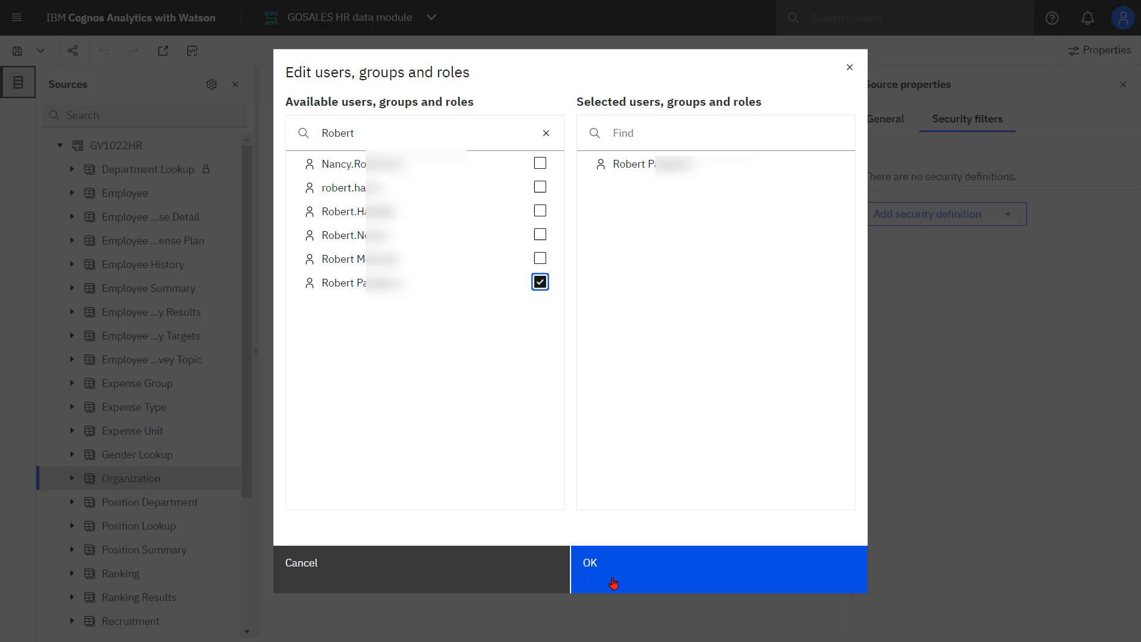
pyautogui.click(590, 561)
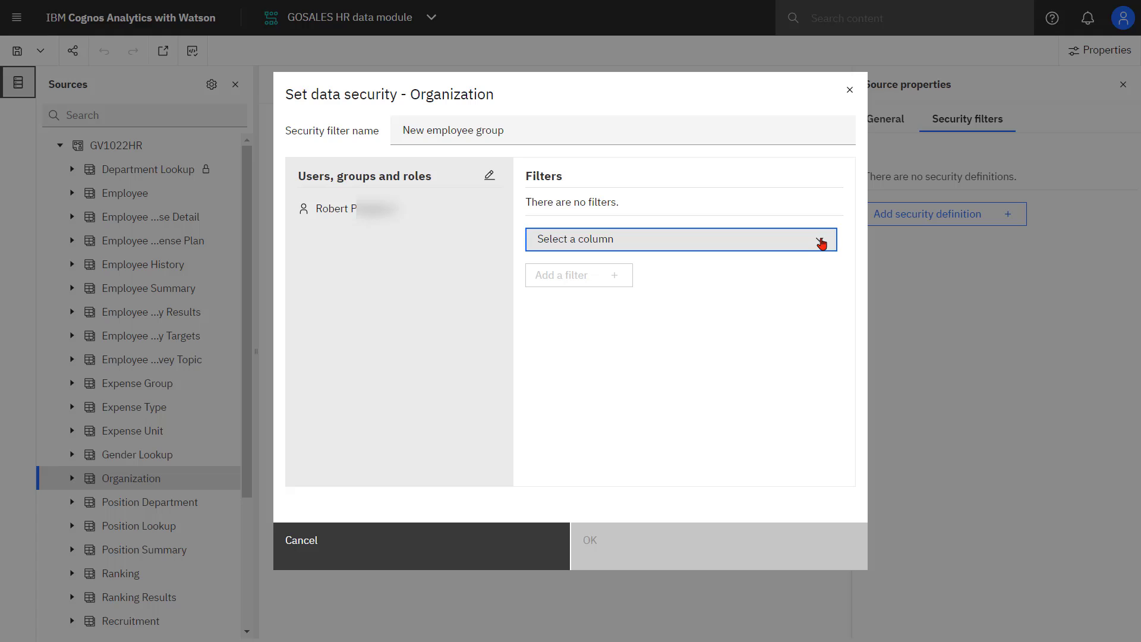
# Add a filter on Organization Name En restricted to Corporate
pyautogui.click(678, 239)
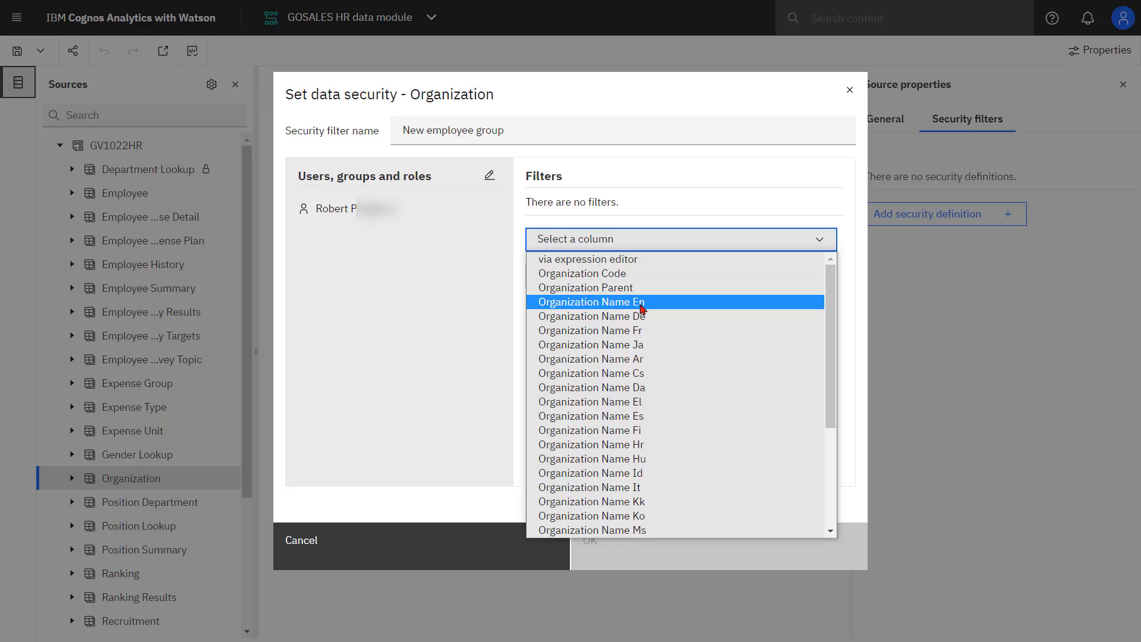
pyautogui.click(590, 301)
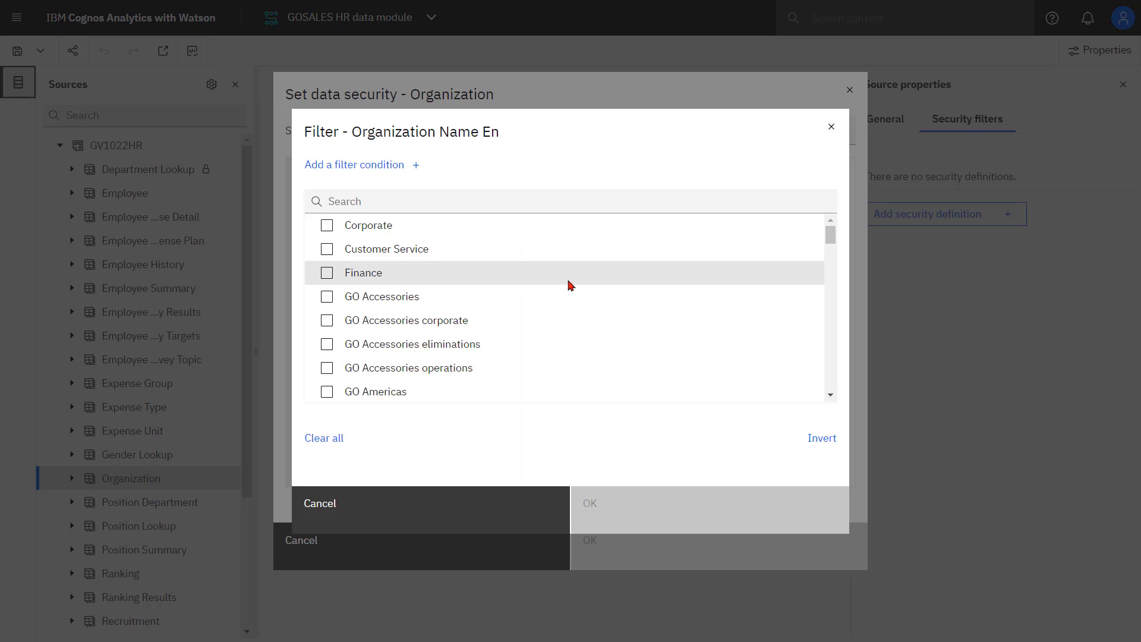
pyautogui.moveTo(327, 225)
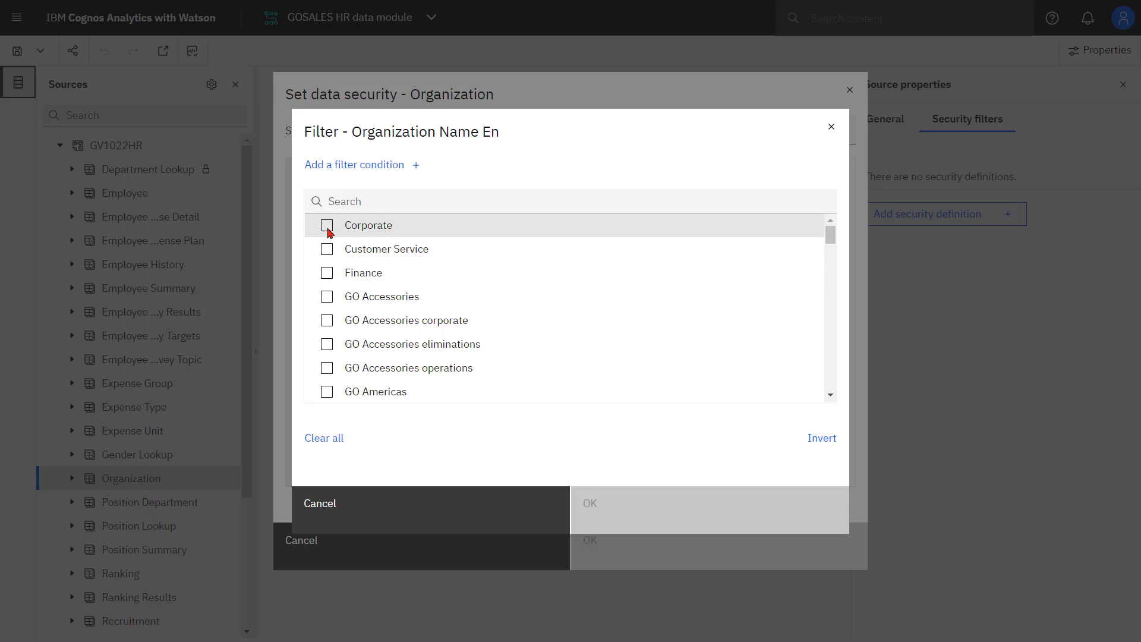
pyautogui.click(709, 509)
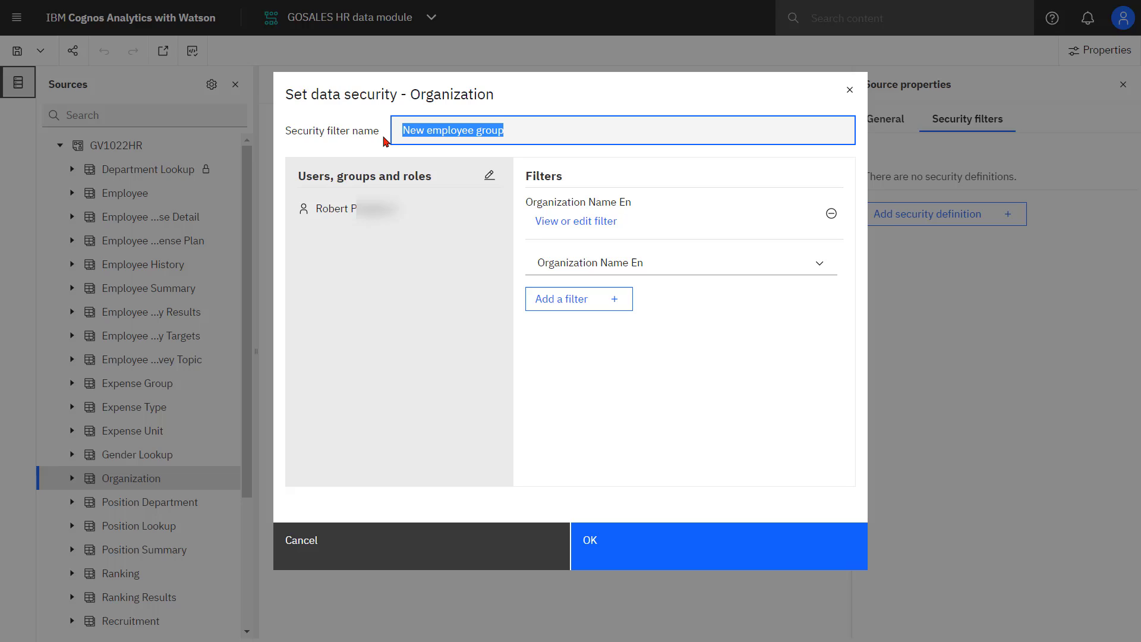
# Name the security definition 'Corporate security filter'
pyautogui.write('Corporate s')
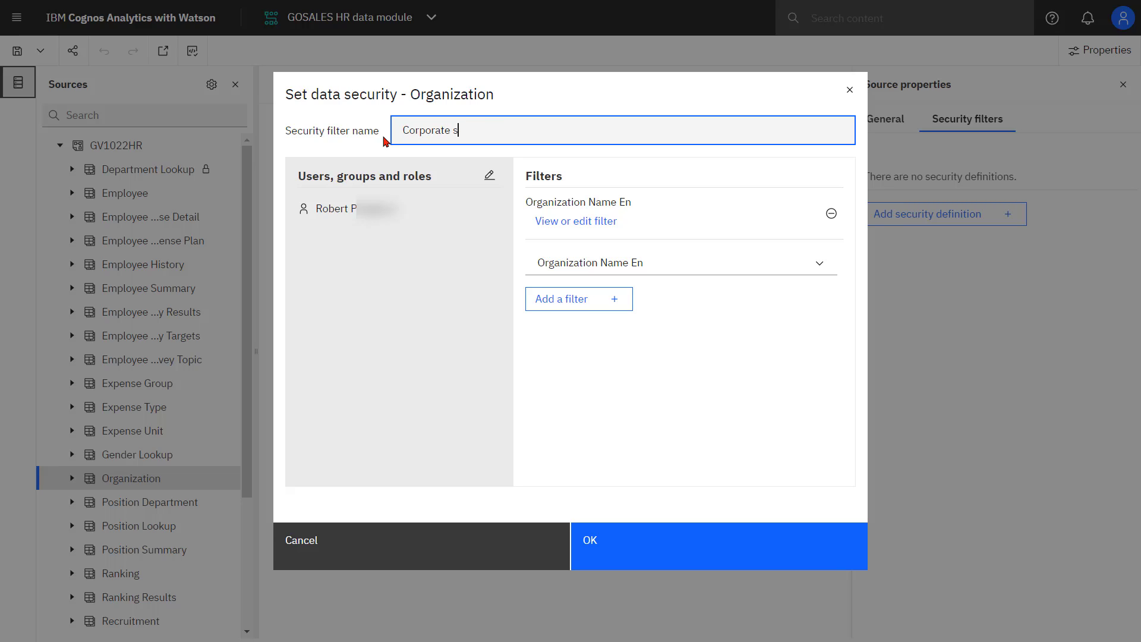
pyautogui.write('ecurity')
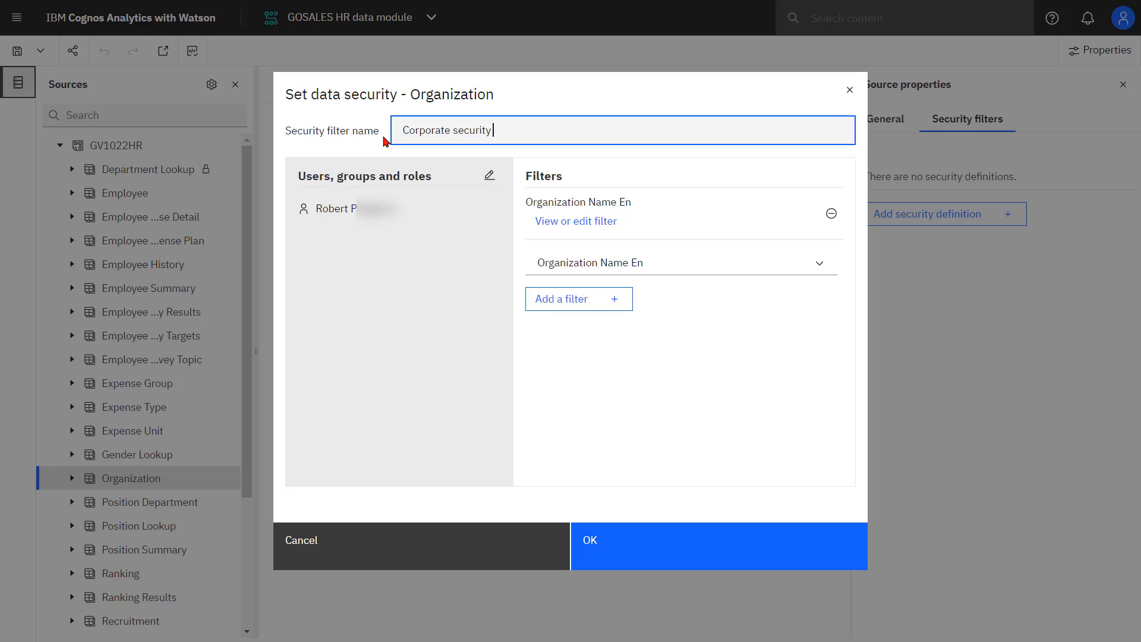
pyautogui.write('filter')
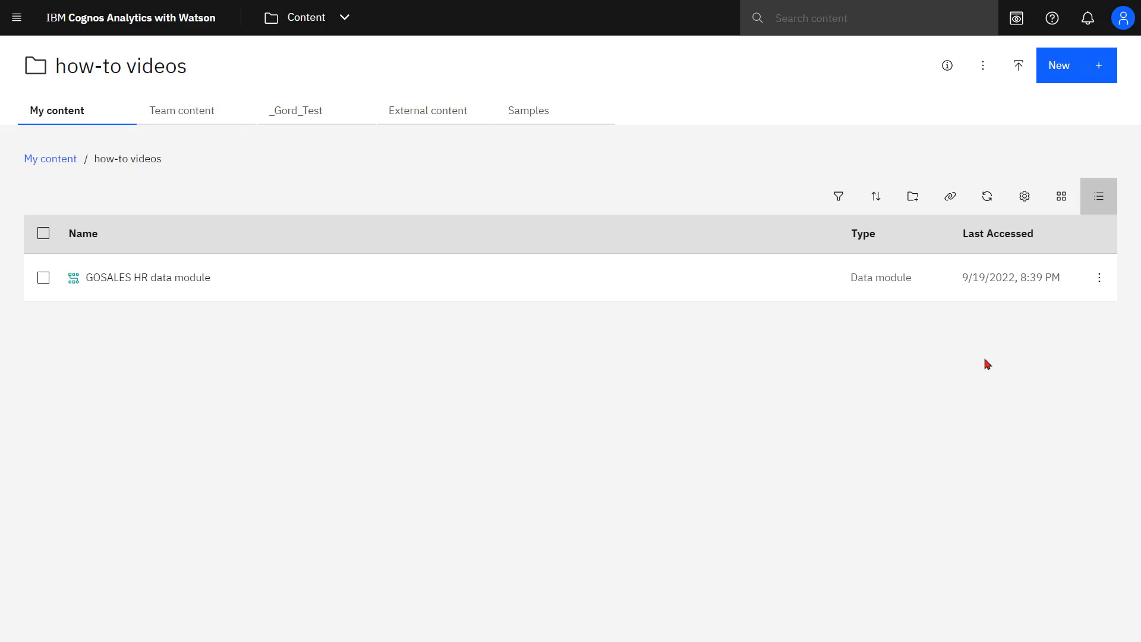
# Create a dashboard from GOSALES HR showing Organization Name En limited to Corporate, then view custom tables
pyautogui.click(1099, 278)
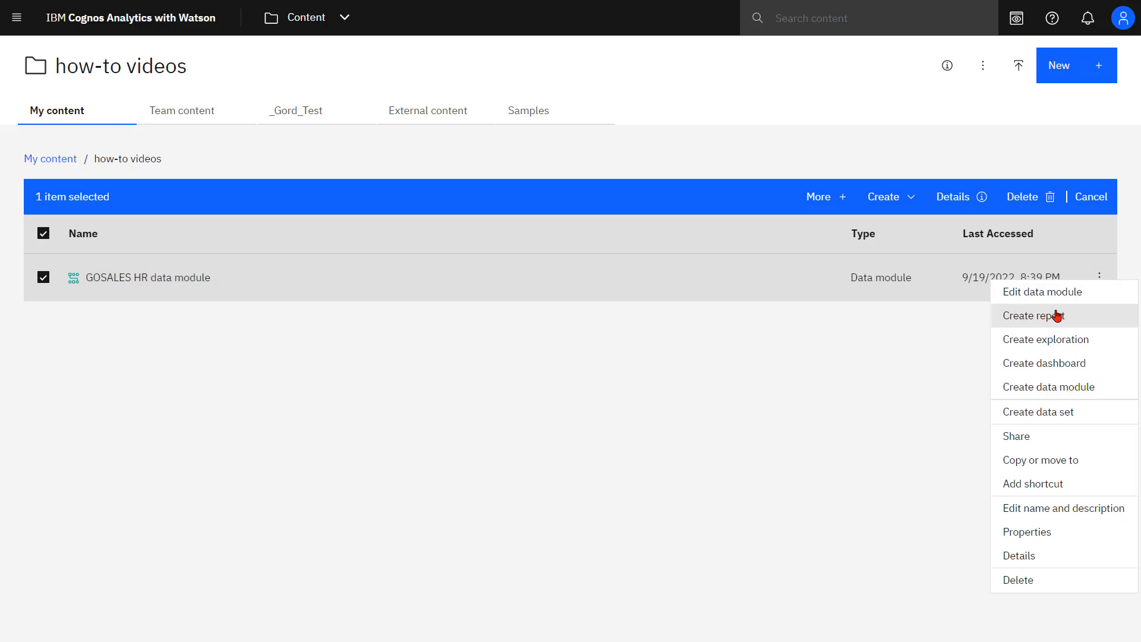
pyautogui.click(1043, 362)
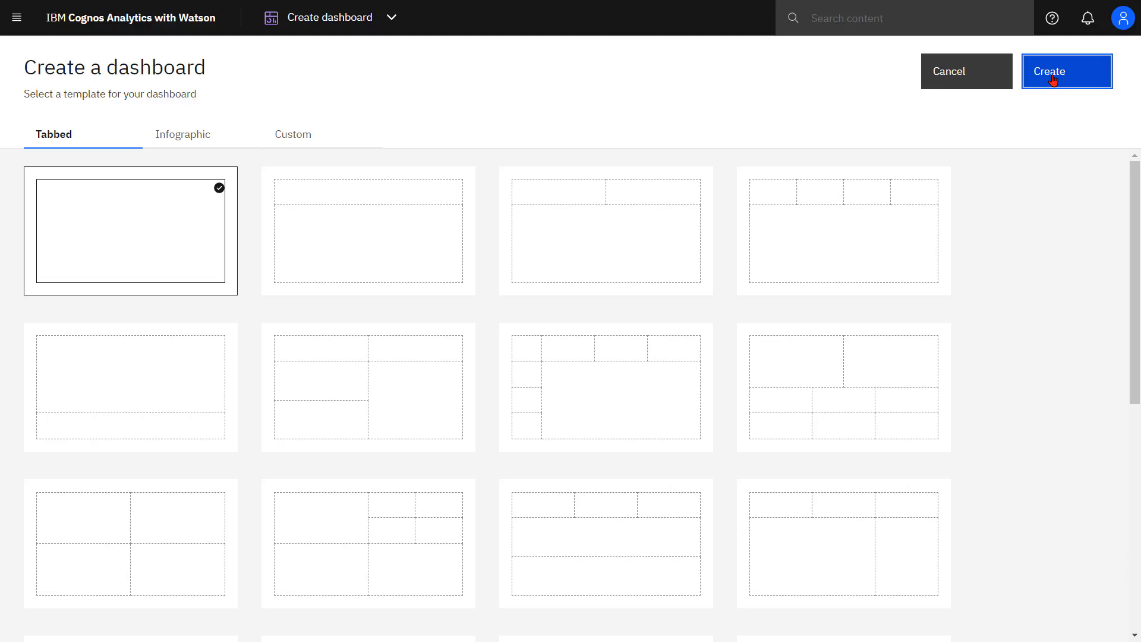
pyautogui.click(1066, 71)
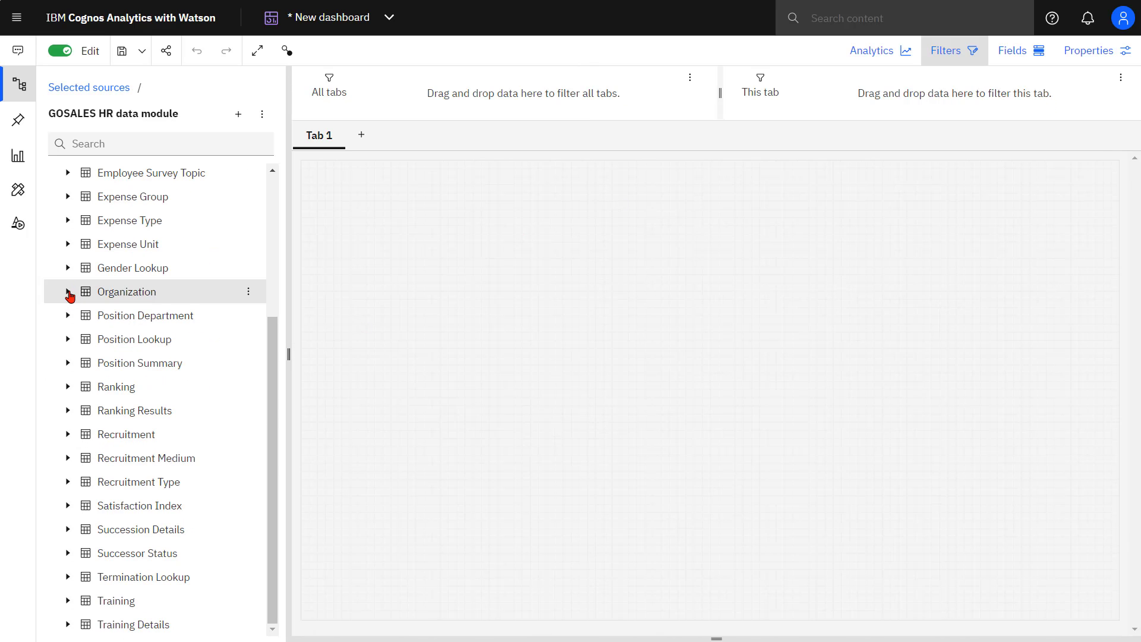
pyautogui.click(68, 291)
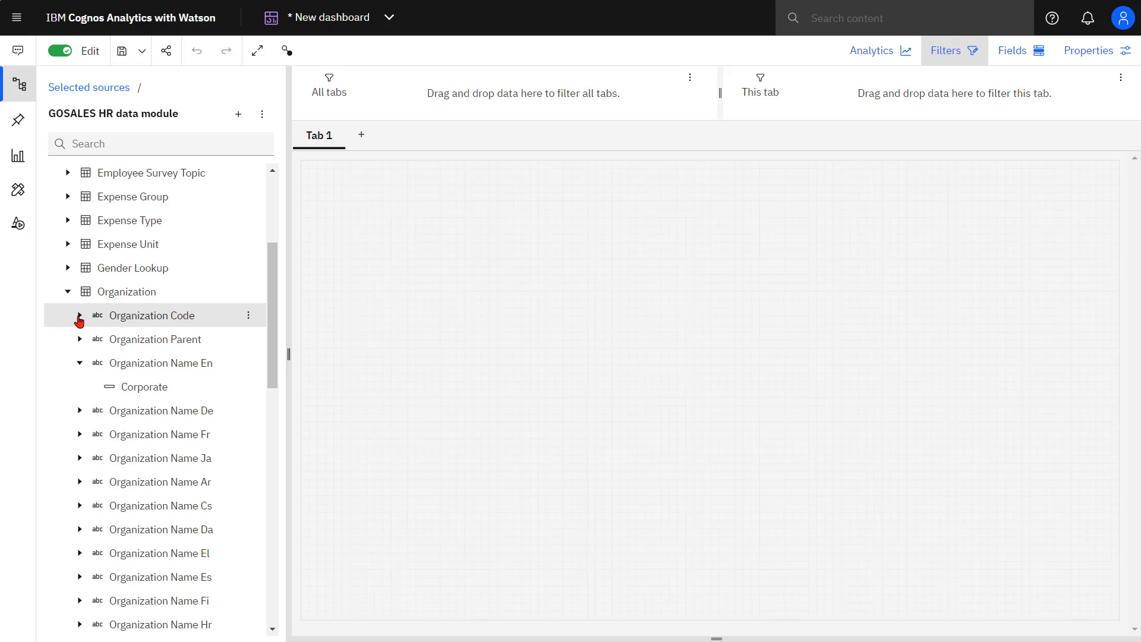
pyautogui.click(80, 315)
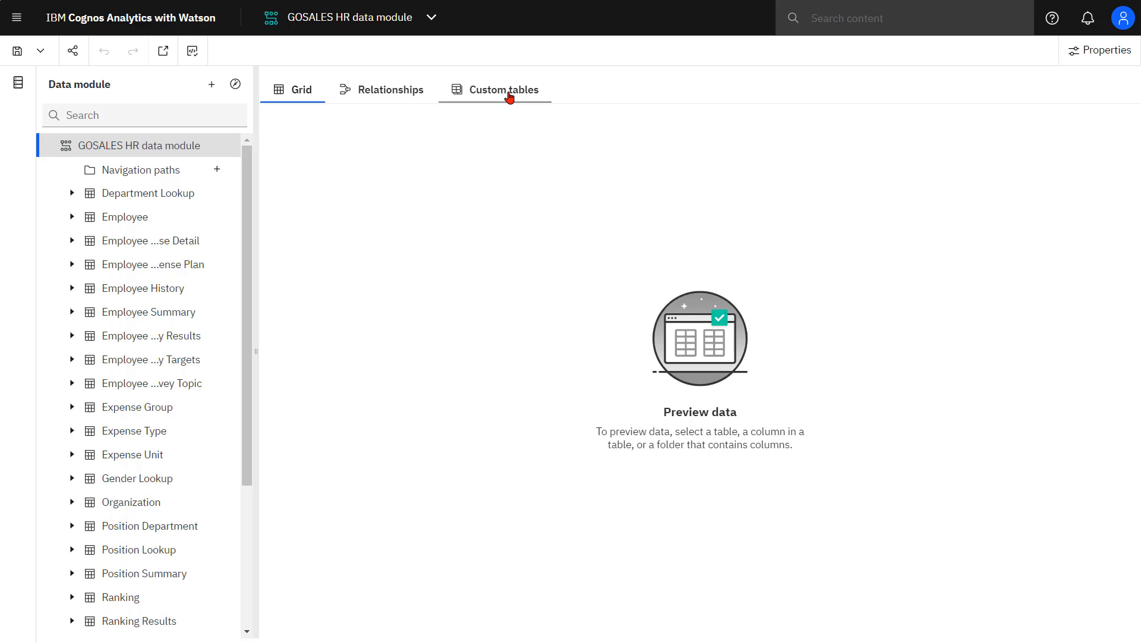
pyautogui.click(504, 89)
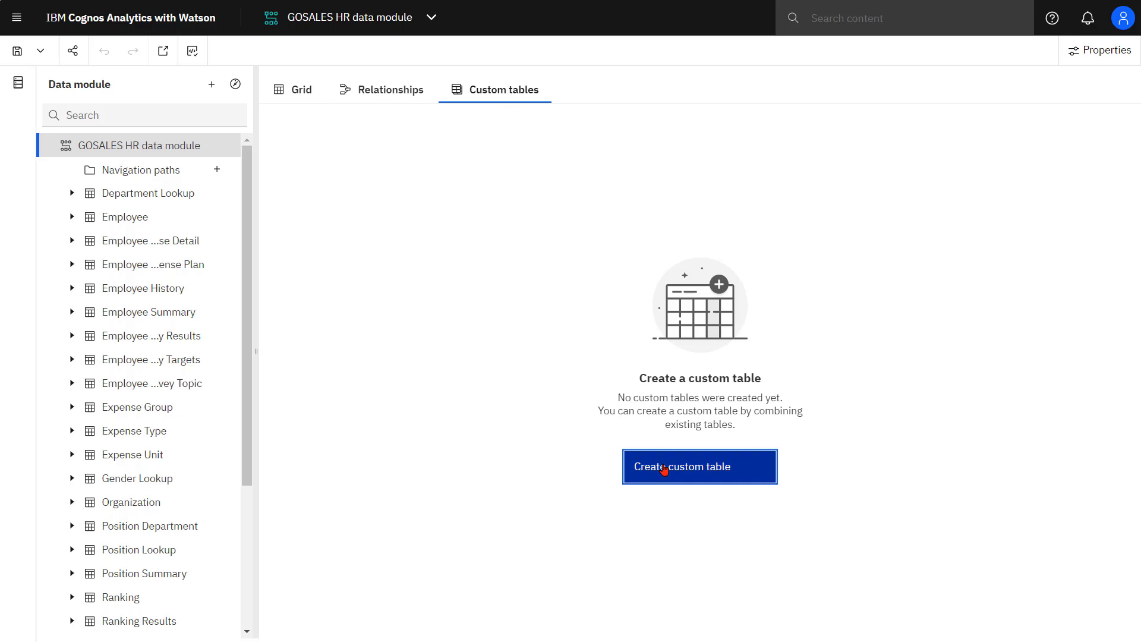
# Create an Employee History view adding Organization Code and Organization Name En columns
pyautogui.click(699, 466)
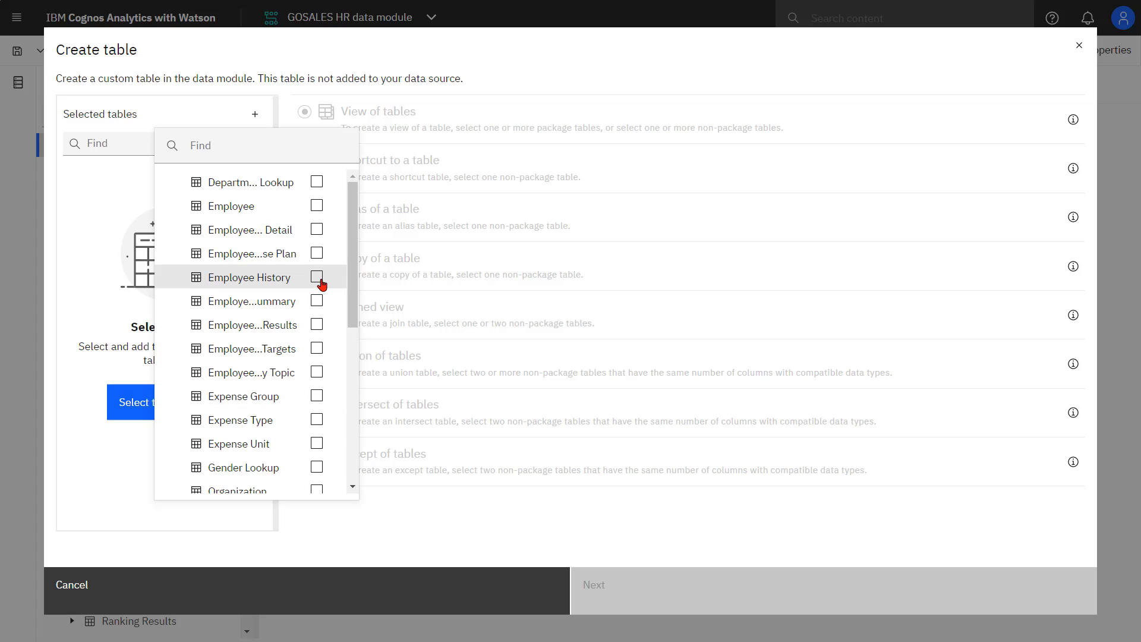
pyautogui.click(316, 268)
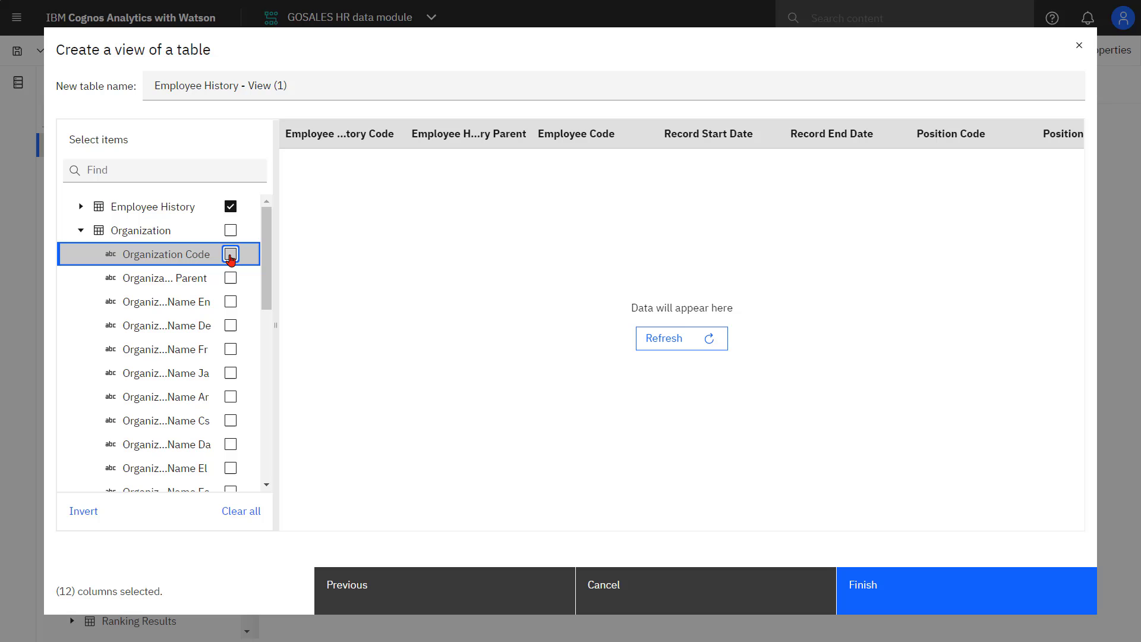
pyautogui.click(231, 254)
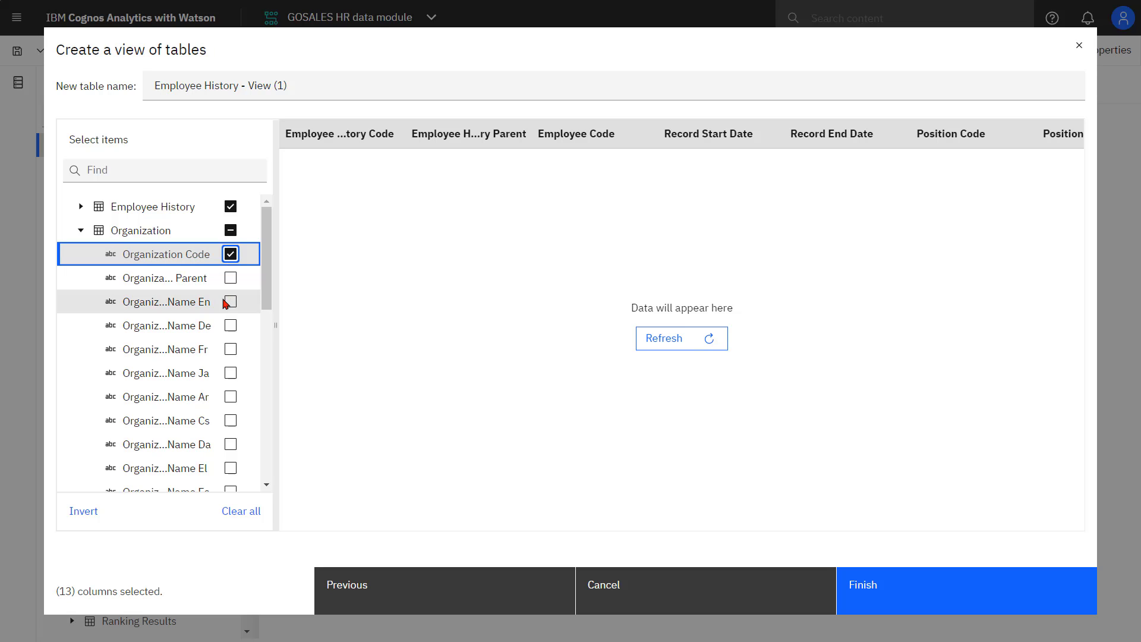
pyautogui.click(230, 301)
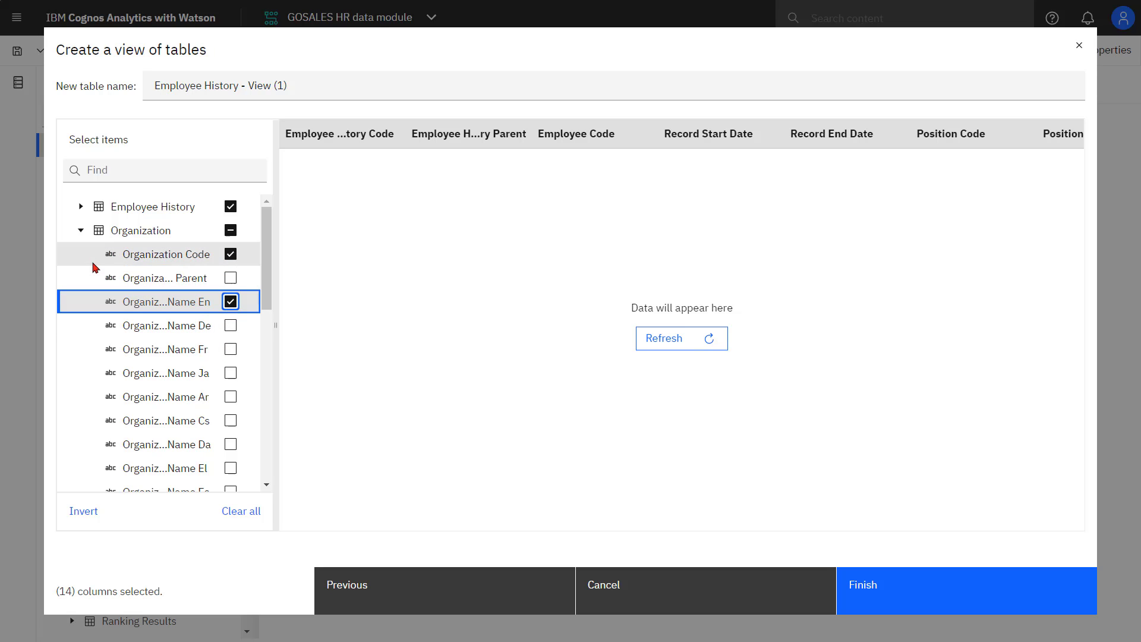
pyautogui.click(81, 206)
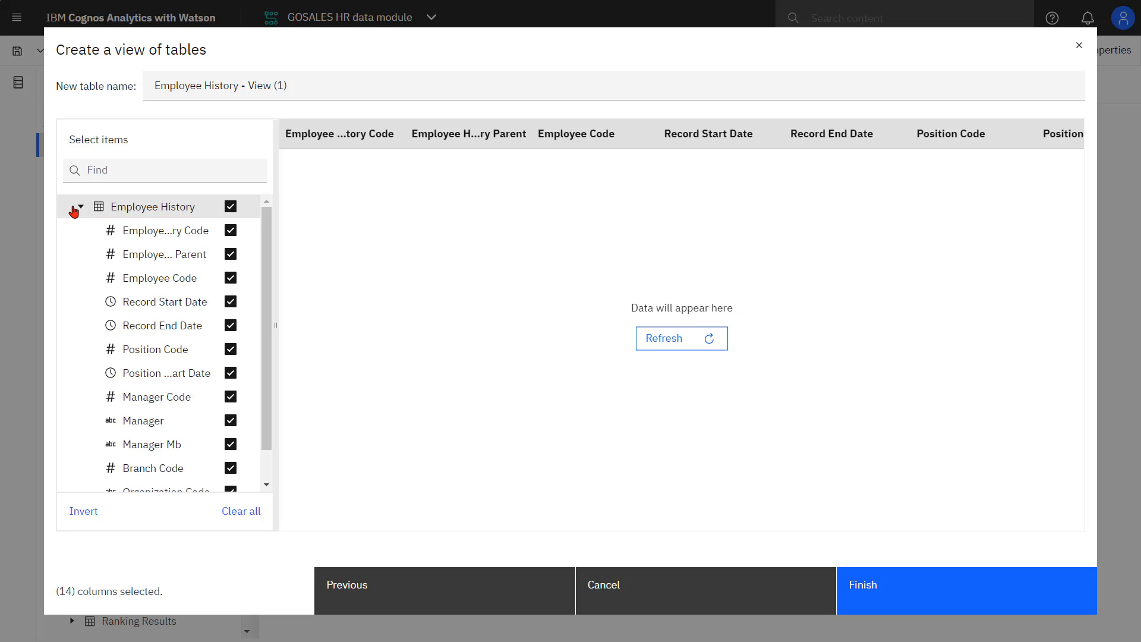
pyautogui.click(966, 590)
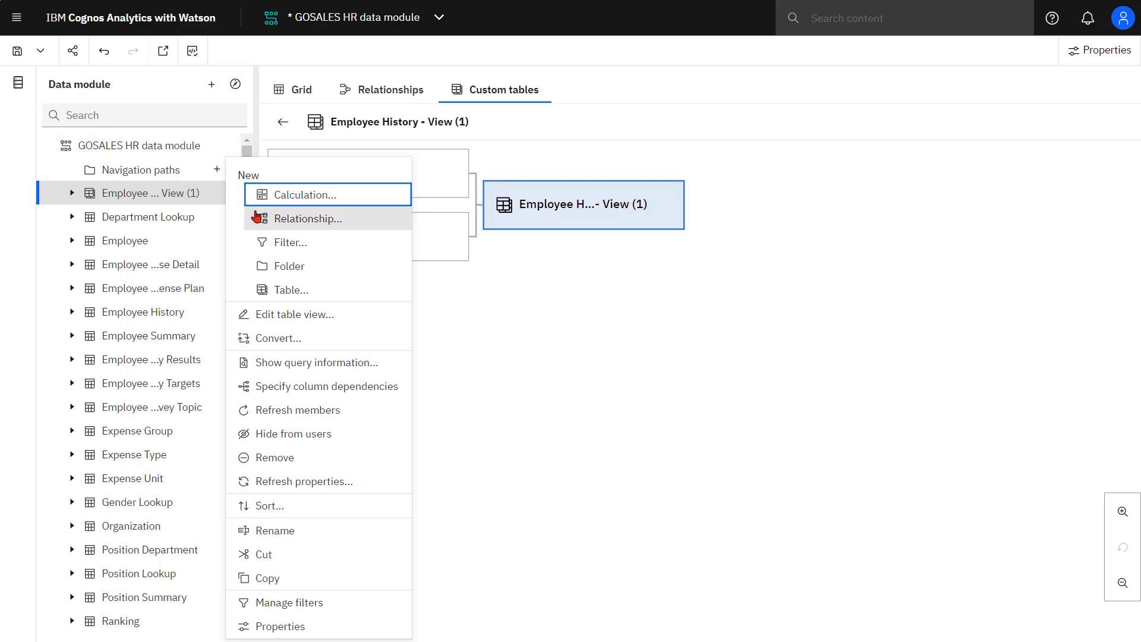
# Review the properties of Employee History - View (1)
pyautogui.click(279, 626)
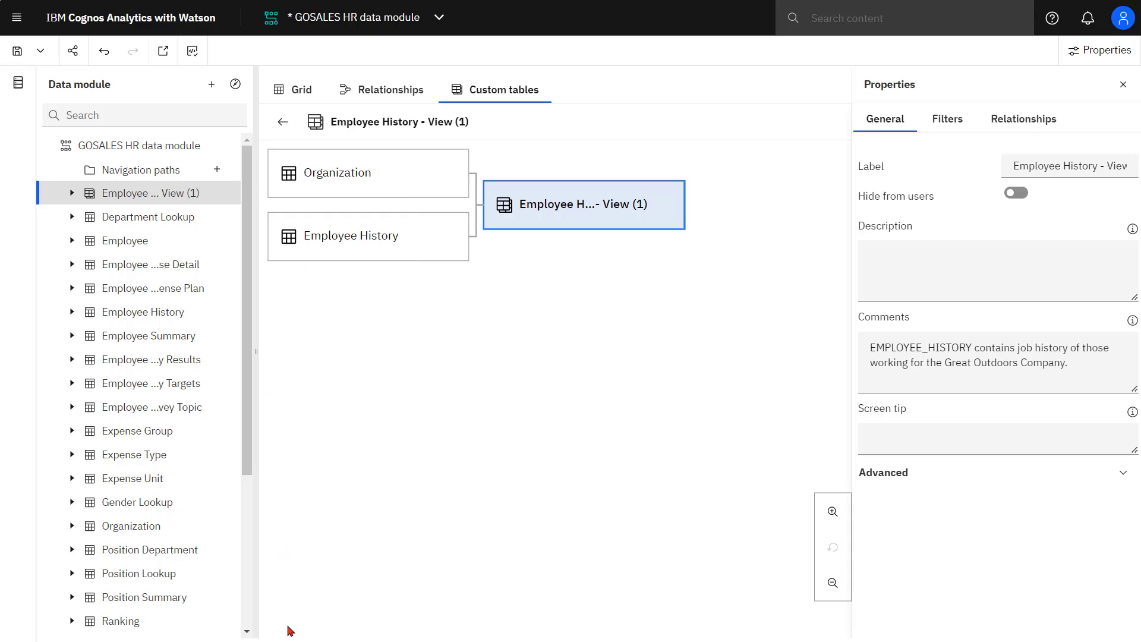
pyautogui.click(1069, 166)
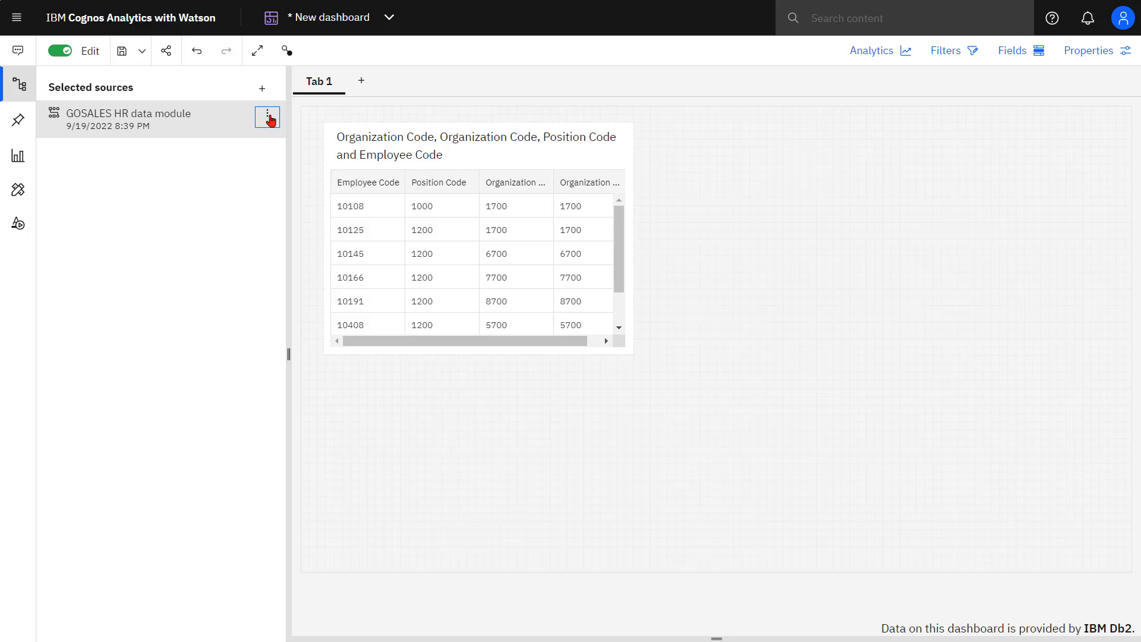
# Replace the dashboard's data source with the GOSALES HR module from My content
pyautogui.click(266, 117)
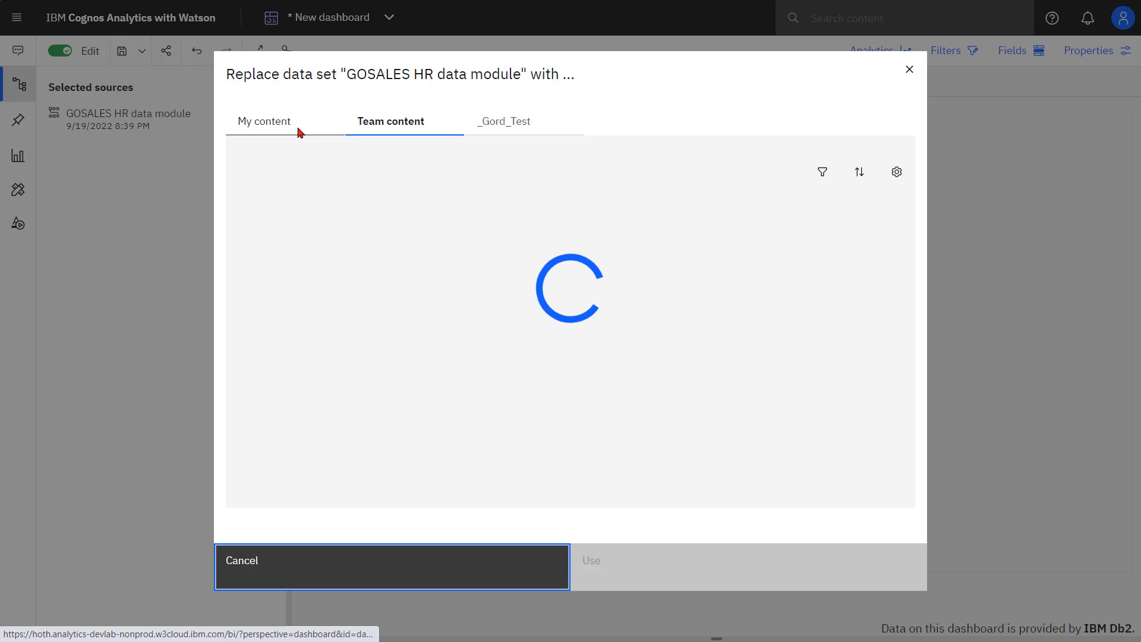
pyautogui.click(263, 121)
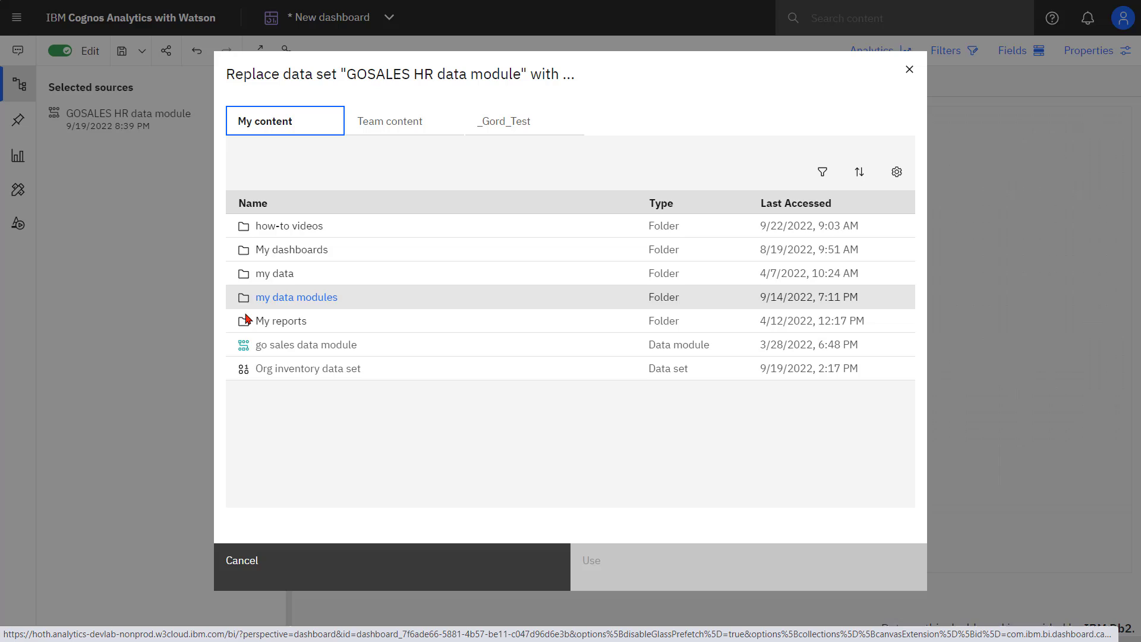
pyautogui.click(242, 560)
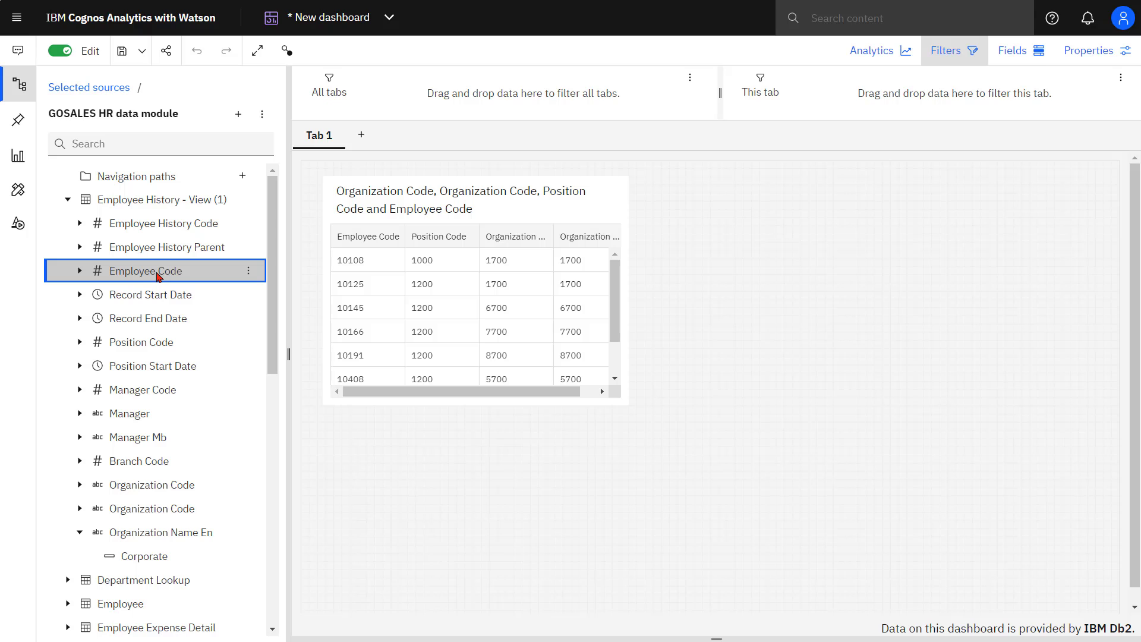
pyautogui.click(140, 342)
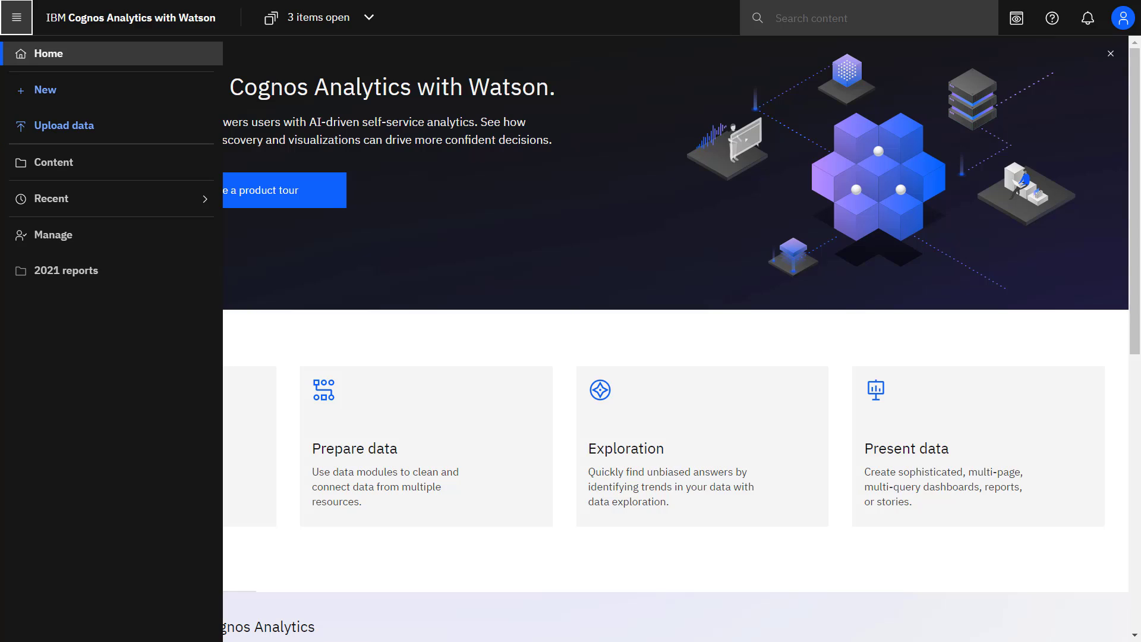
pyautogui.moveTo(53, 234)
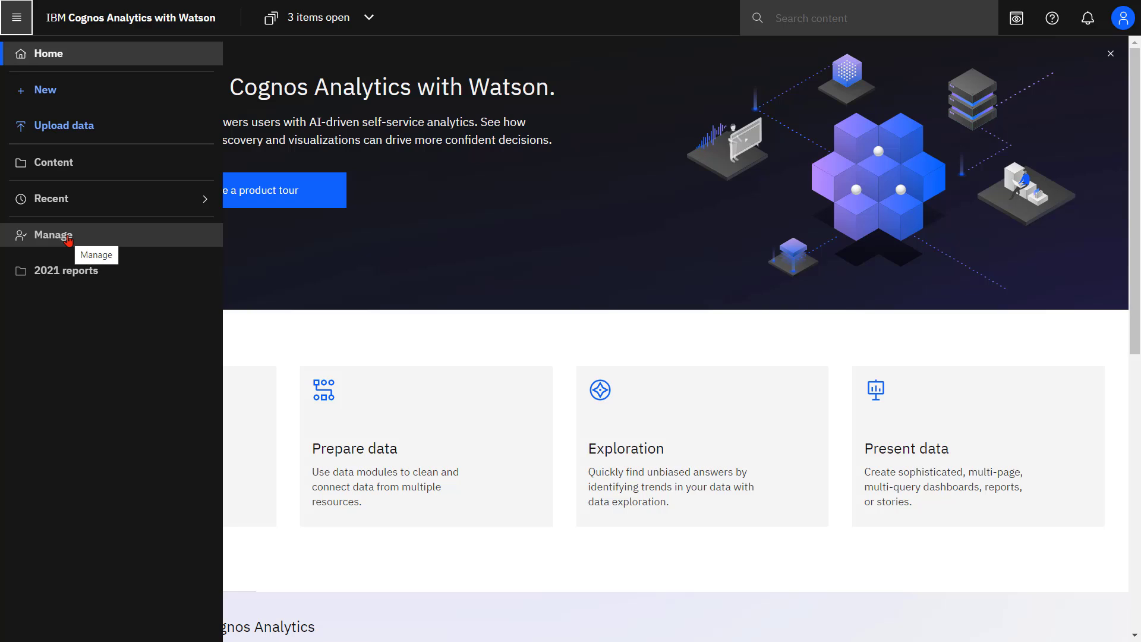
# Edit the great_outdoors_warehouse_DB2 connection's JDBC details from Manage > Data server connections
pyautogui.click(52, 234)
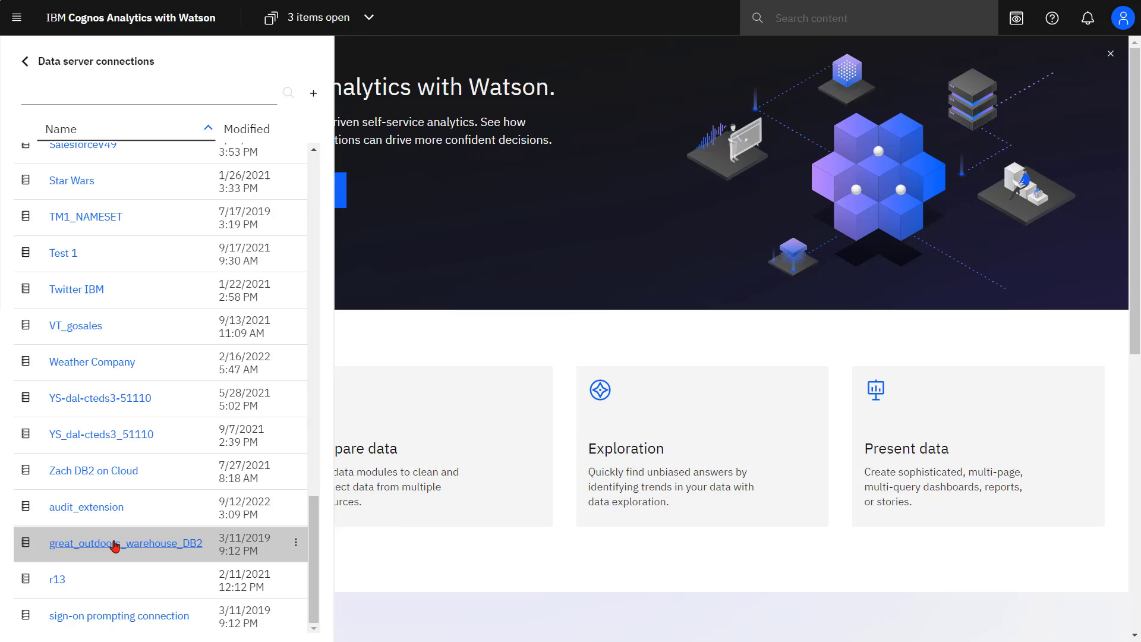
pyautogui.click(126, 542)
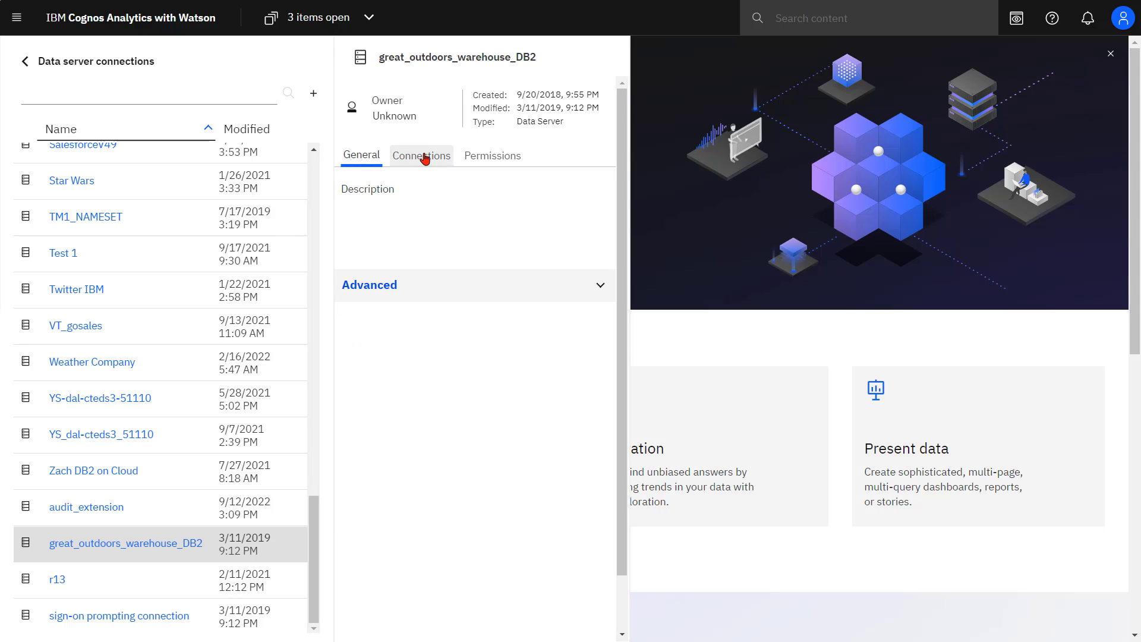
pyautogui.click(421, 155)
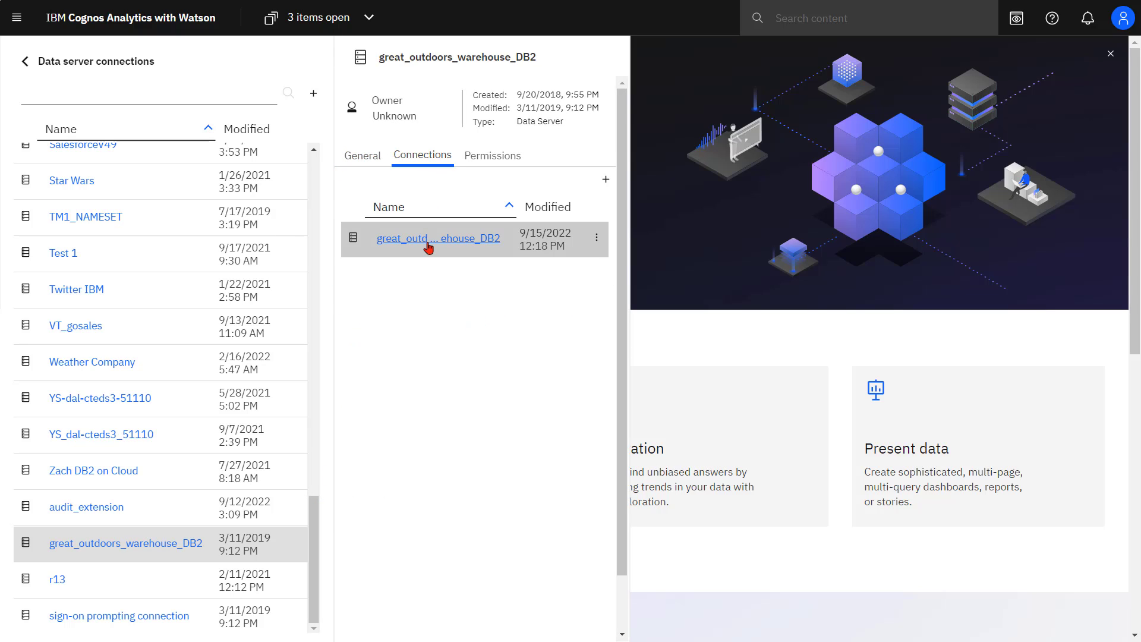
pyautogui.click(438, 238)
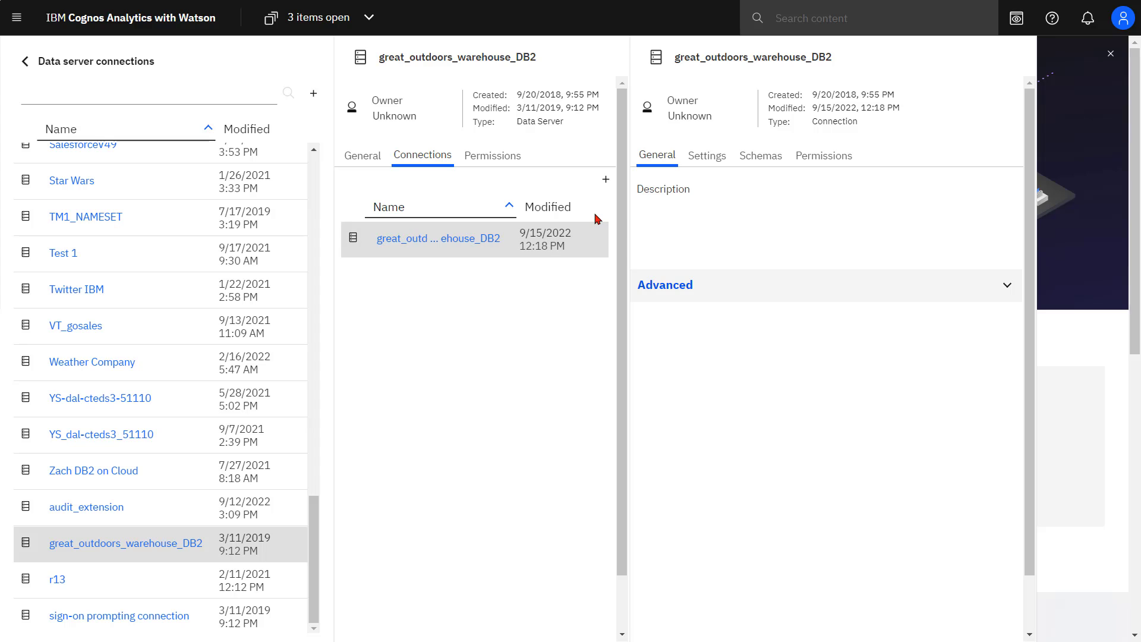
pyautogui.click(705, 155)
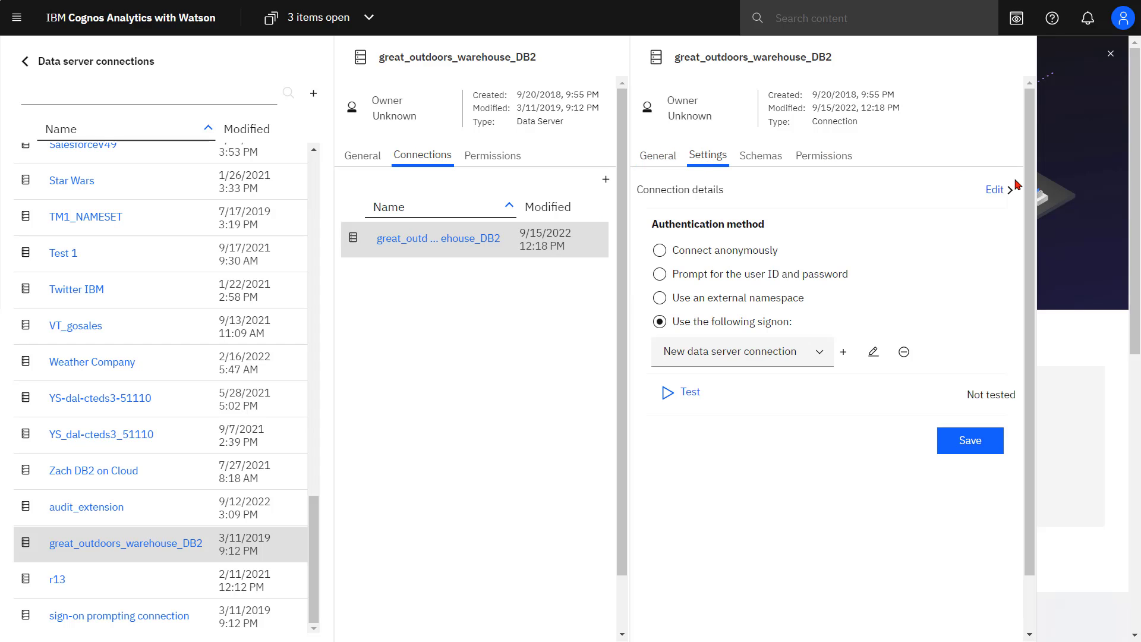
pyautogui.click(994, 189)
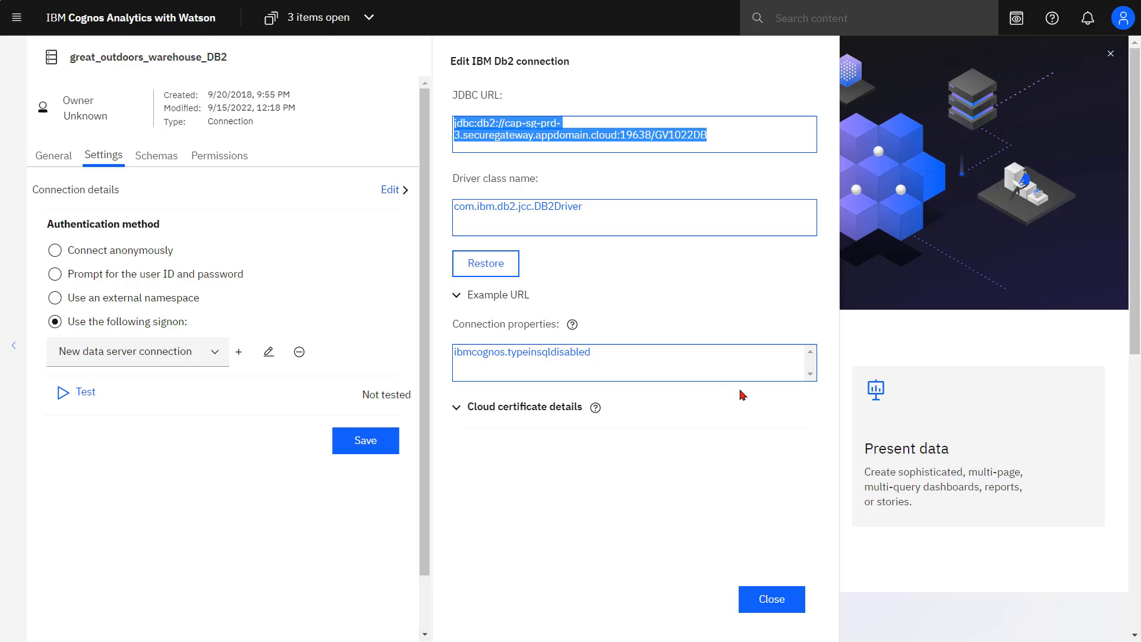